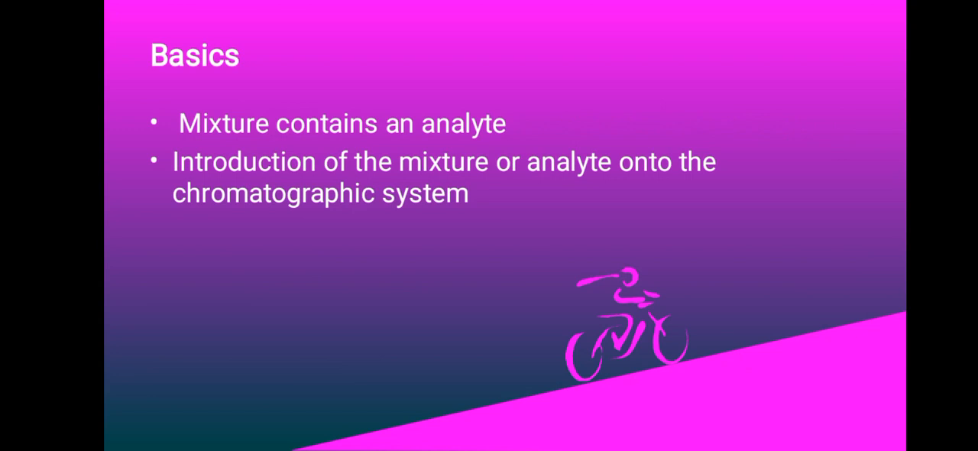
Advance to the chromatographic process overview slide listing preparation, run, detection and identification.
key("Right")
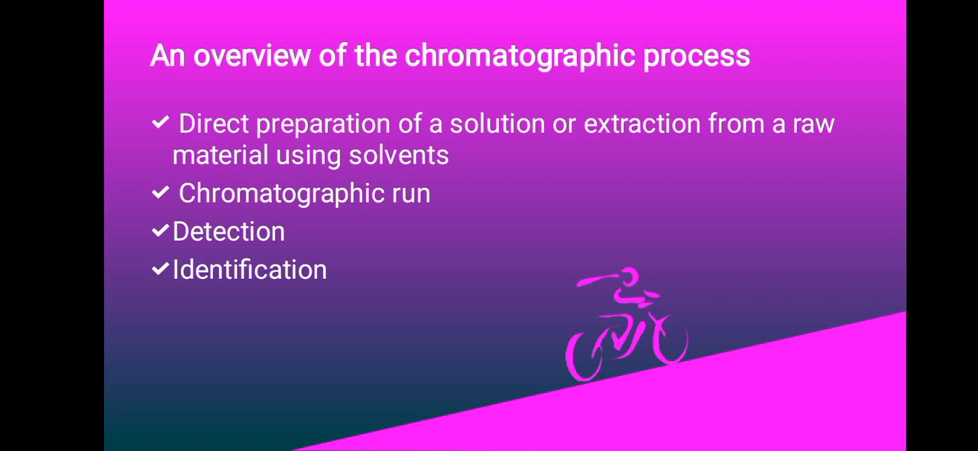
Advance to the slide defining analytical and preparative chromatography categories.
key("Right")
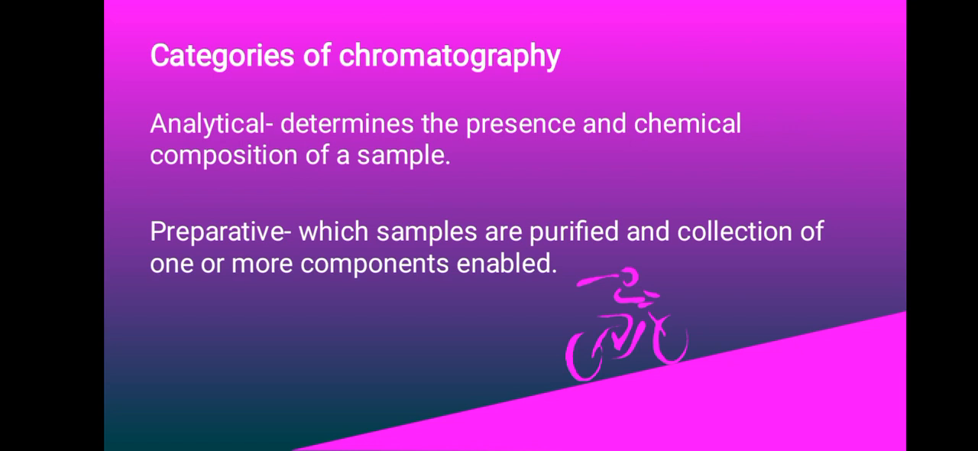
Advance to the NB slide defining retention factor as component over solvent distance.
key("Right")
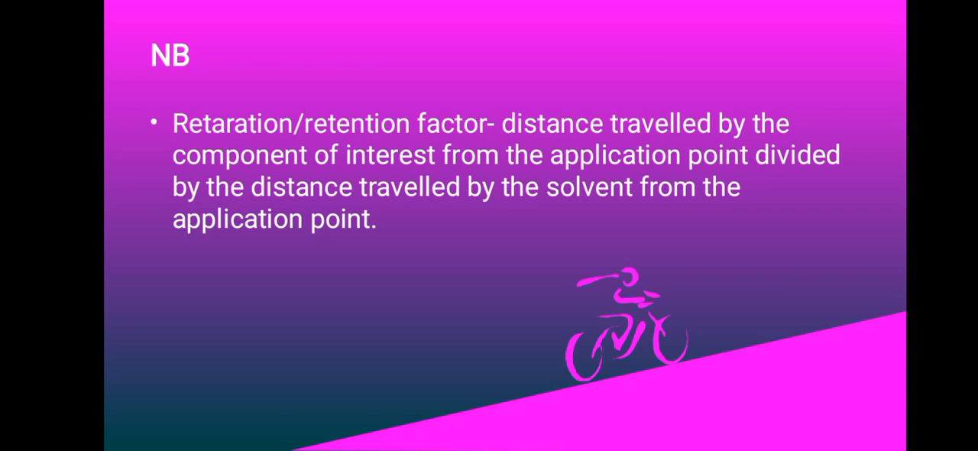
Step through the Advantages slide to reach the Disadvantages slide on weak identification.
key("Right")
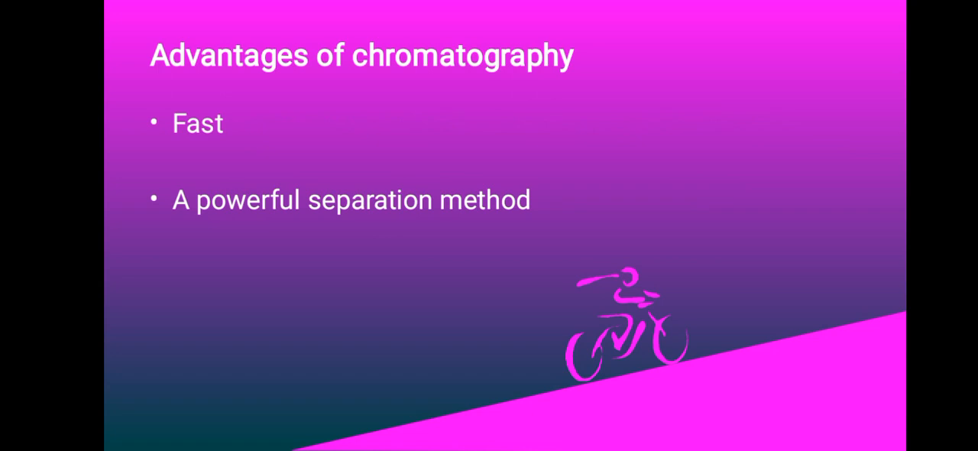
key("Right")
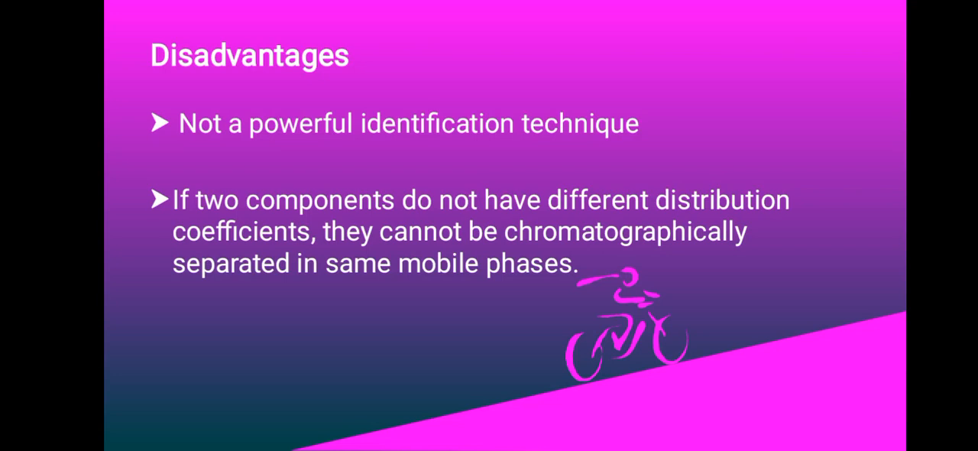
Advance past the Disadvantages slide to the closing Thank you! slide.
key("Right")
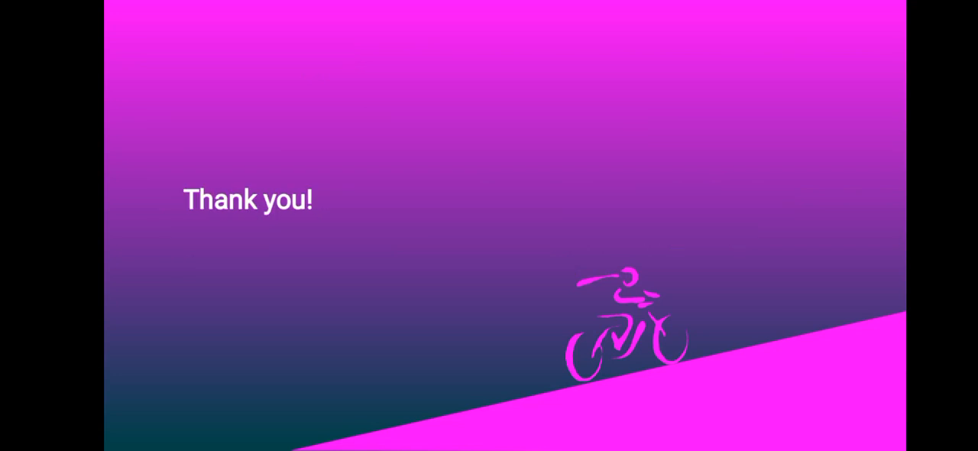